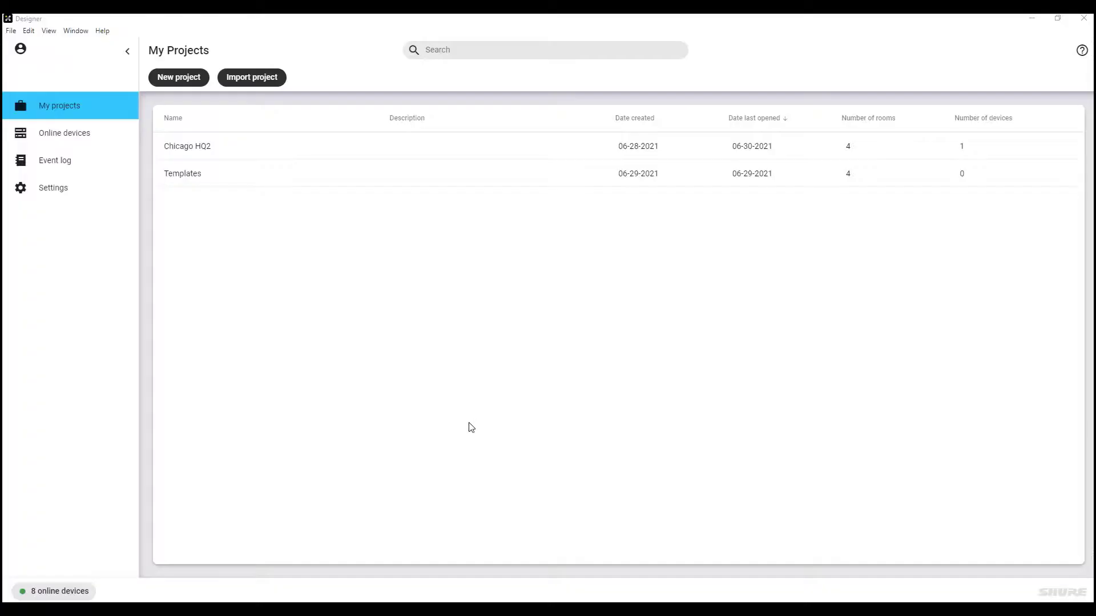
{"action": "mouse_move", "coordinate": [478, 428]}
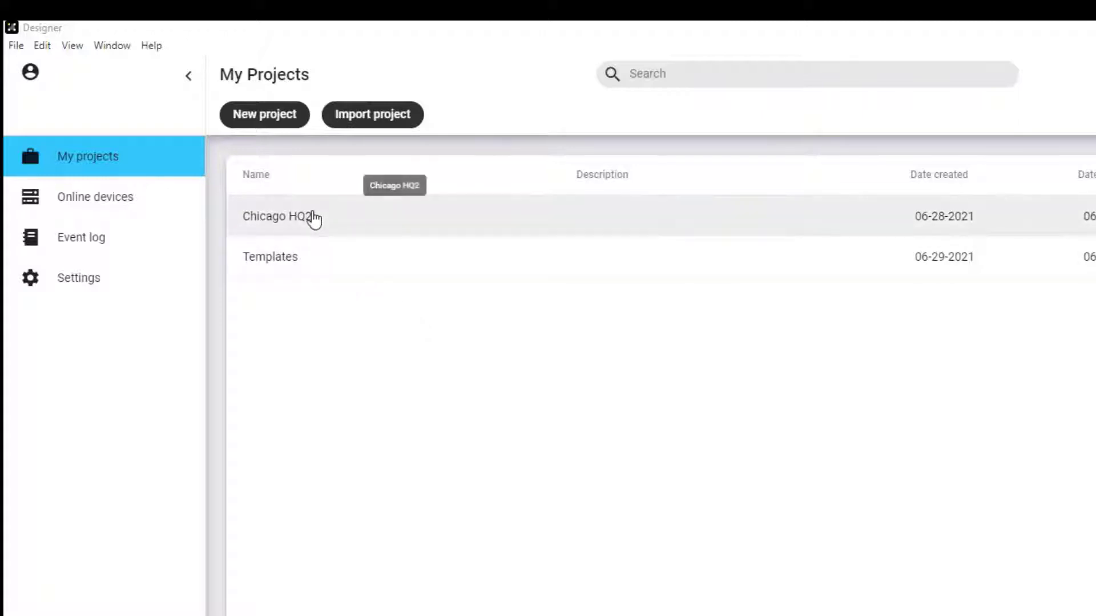
- Open the Chicago HQ2 project from My Projects to view its rooms
{"action": "double_click", "coordinate": [282, 216]}
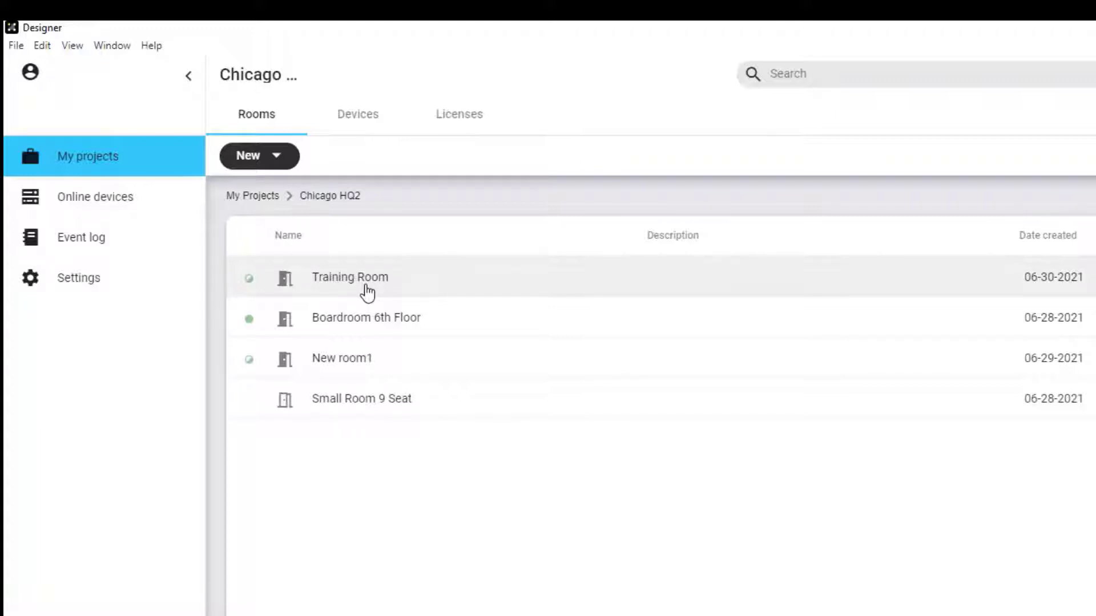
- Open Training Room and physically identify the Array-1-North microphone from the online devices
{"action": "double_click", "coordinate": [349, 276]}
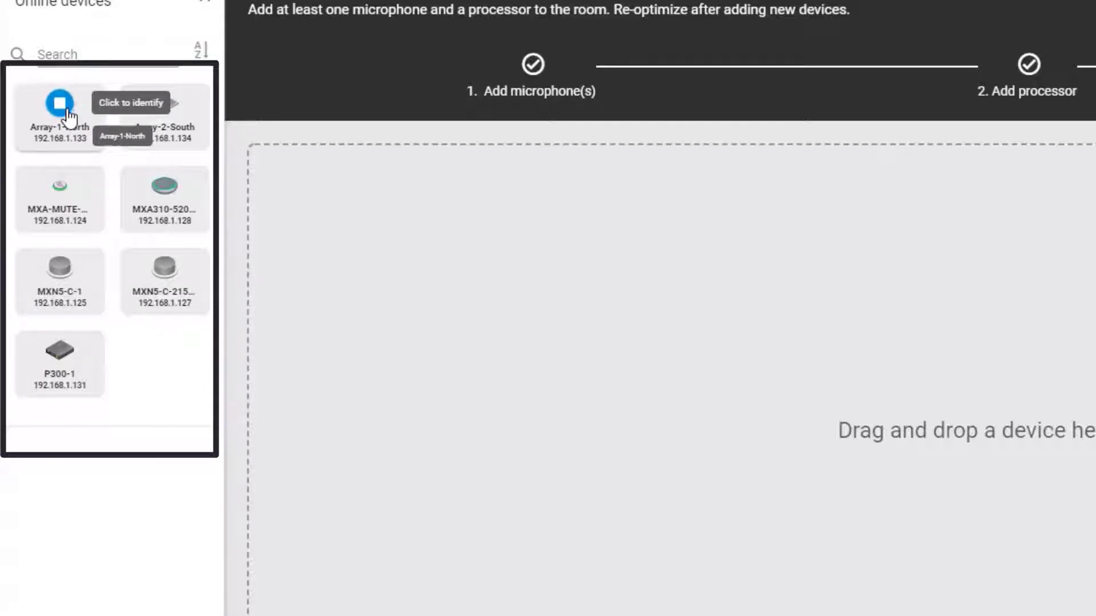
{"action": "left_click", "coordinate": [61, 103]}
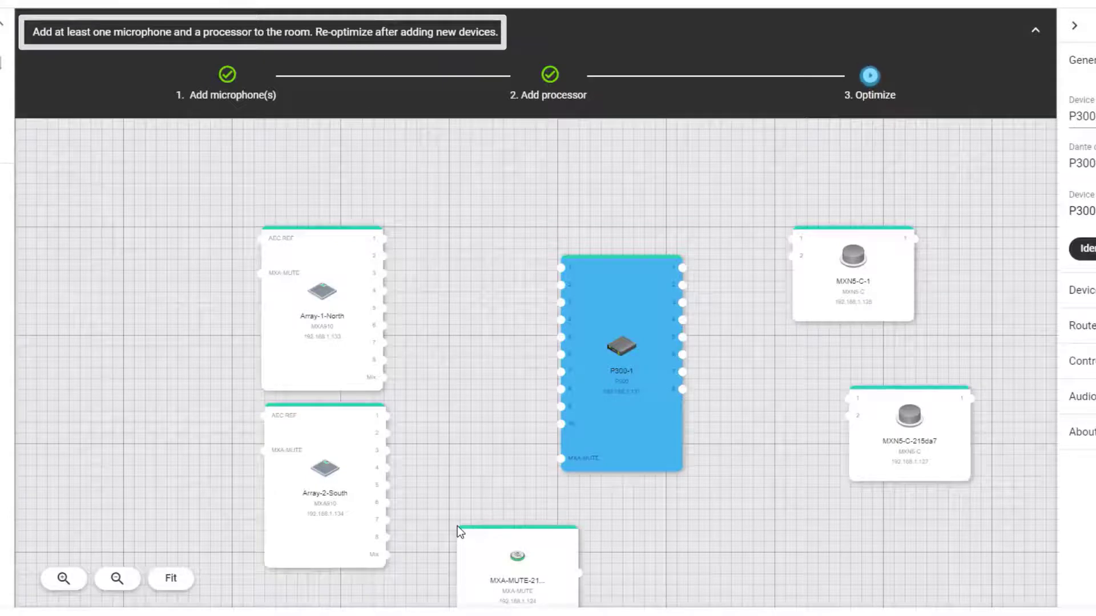
{"action": "mouse_move", "coordinate": [169, 347]}
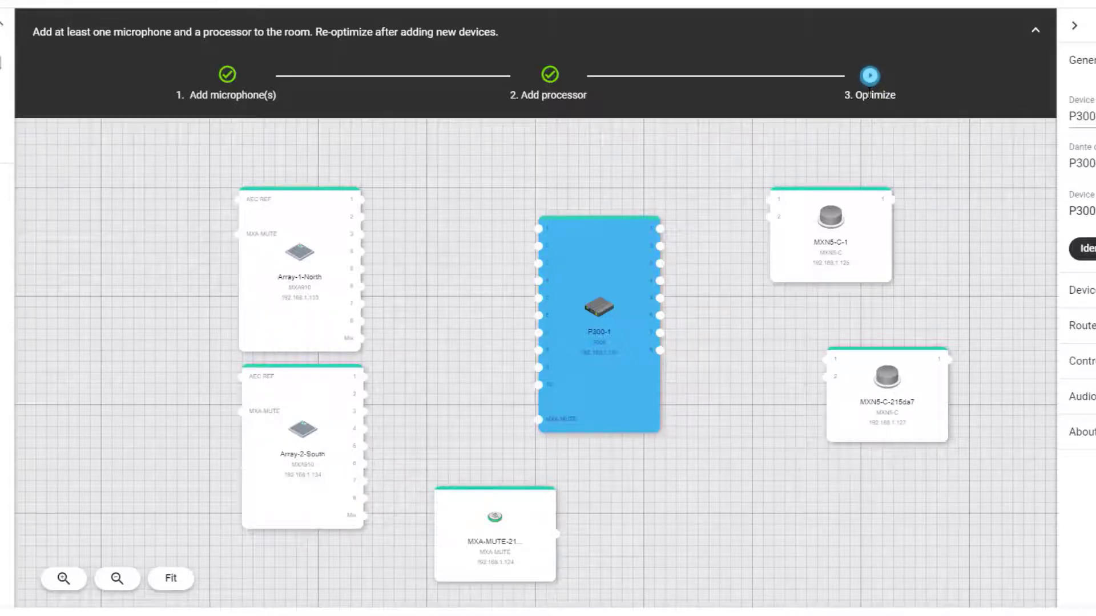
- Start the Optimize step for the Training Room's placed devices
{"action": "left_click", "coordinate": [869, 73]}
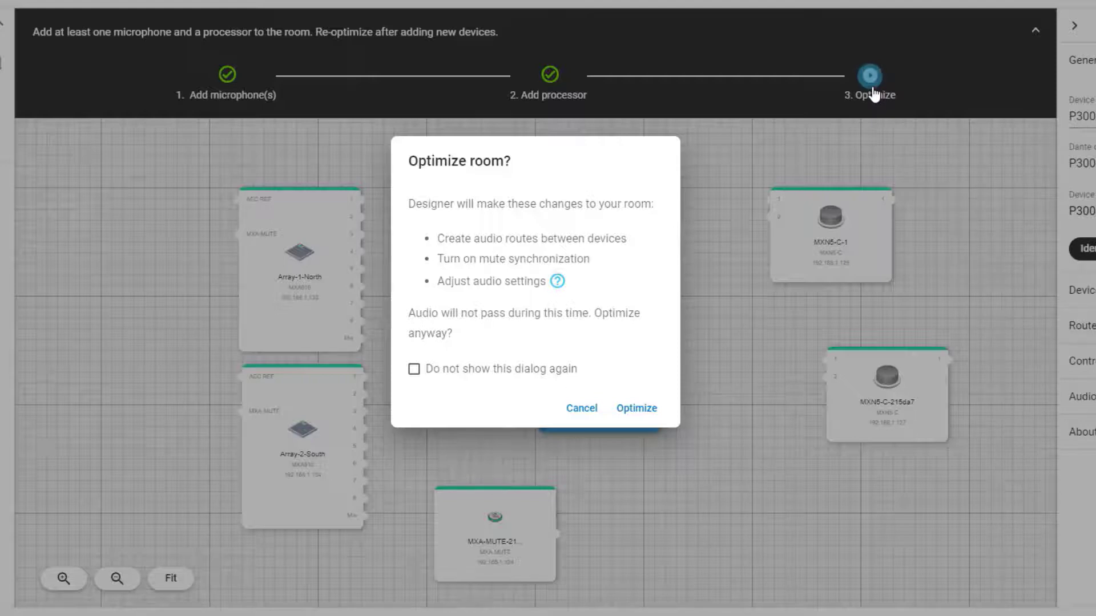
{"action": "mouse_move", "coordinate": [871, 91]}
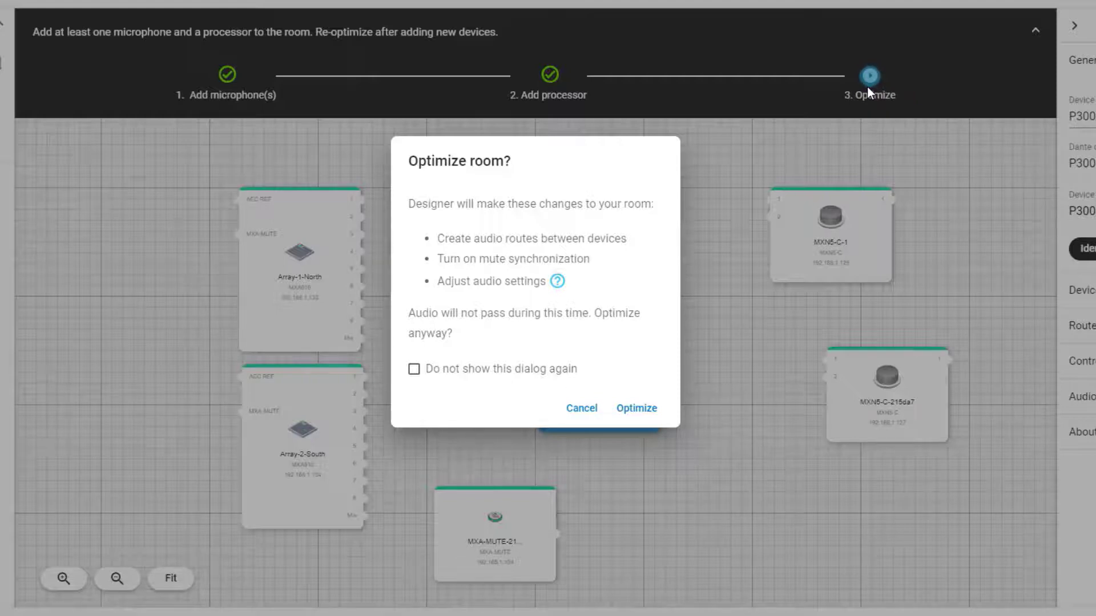
{"action": "mouse_move", "coordinate": [826, 85]}
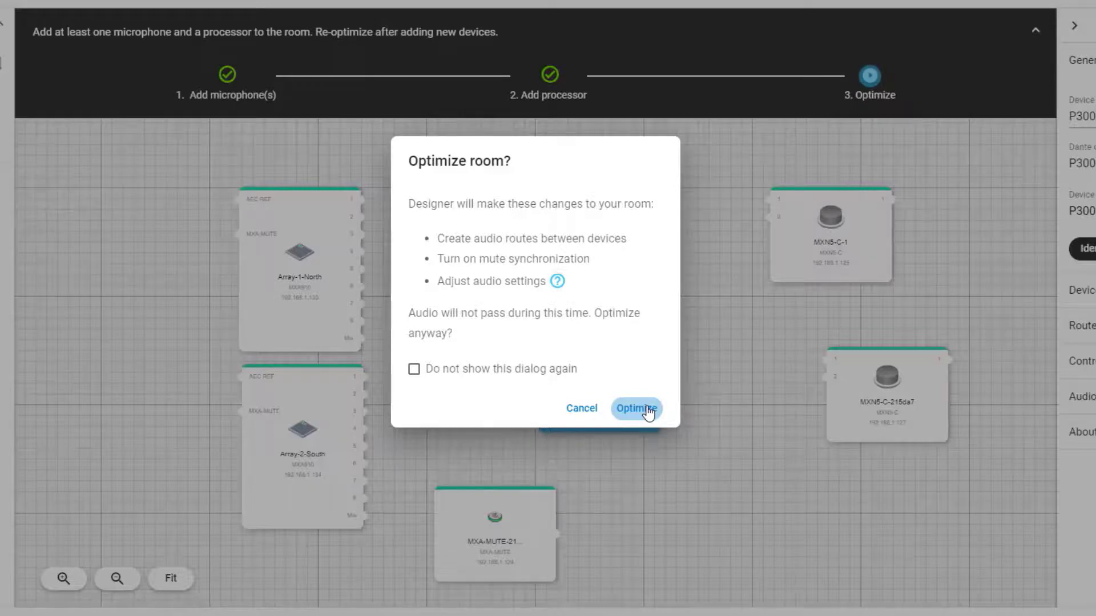
- Confirm optimization so audio routes and mute sync are created between the devices
{"action": "left_click", "coordinate": [635, 409]}
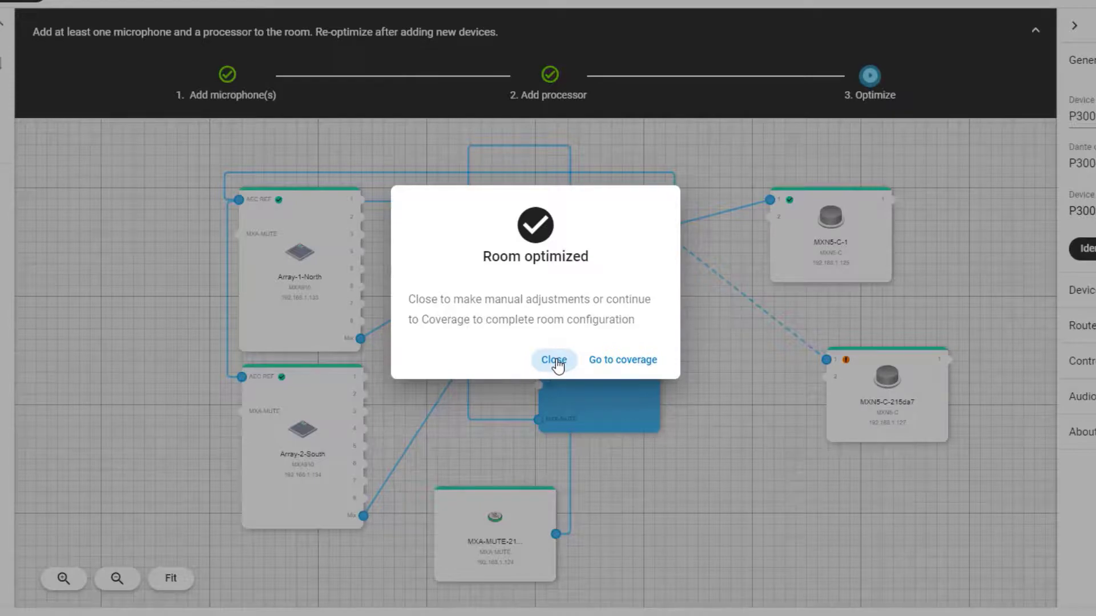
- Dismiss the Room optimized notice and collapse the setup stepper to view the routes
{"action": "left_click", "coordinate": [552, 359]}
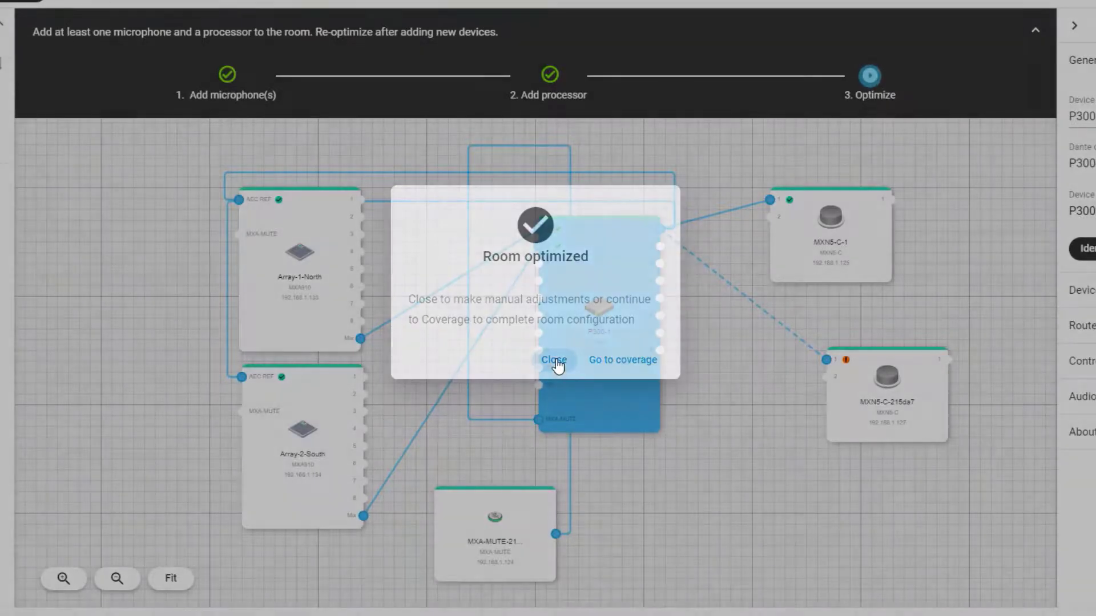
{"action": "left_click", "coordinate": [552, 359]}
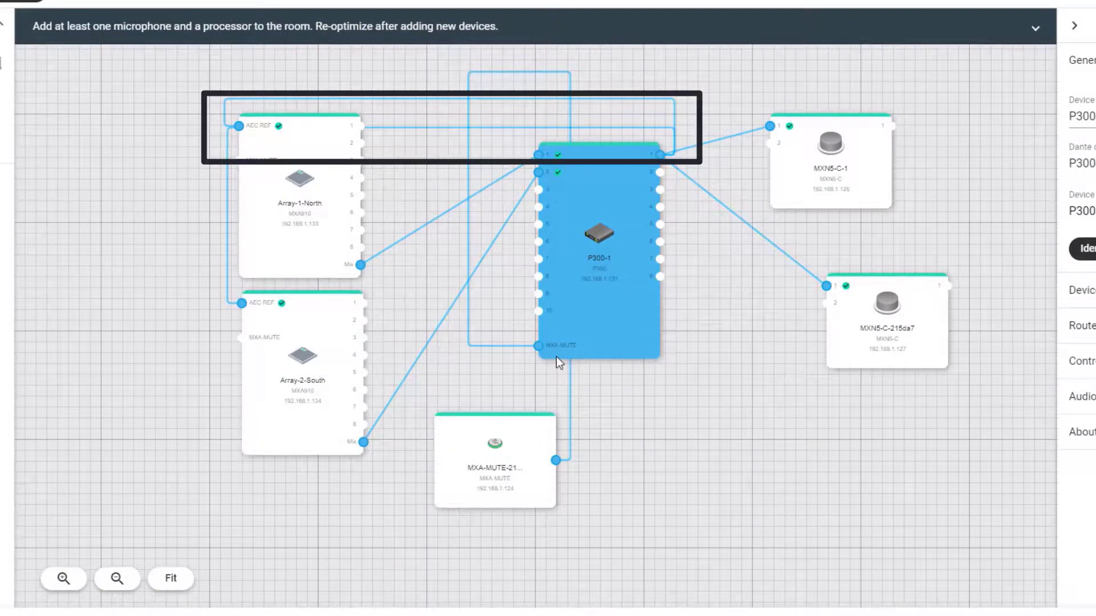
{"action": "mouse_move", "coordinate": [585, 293]}
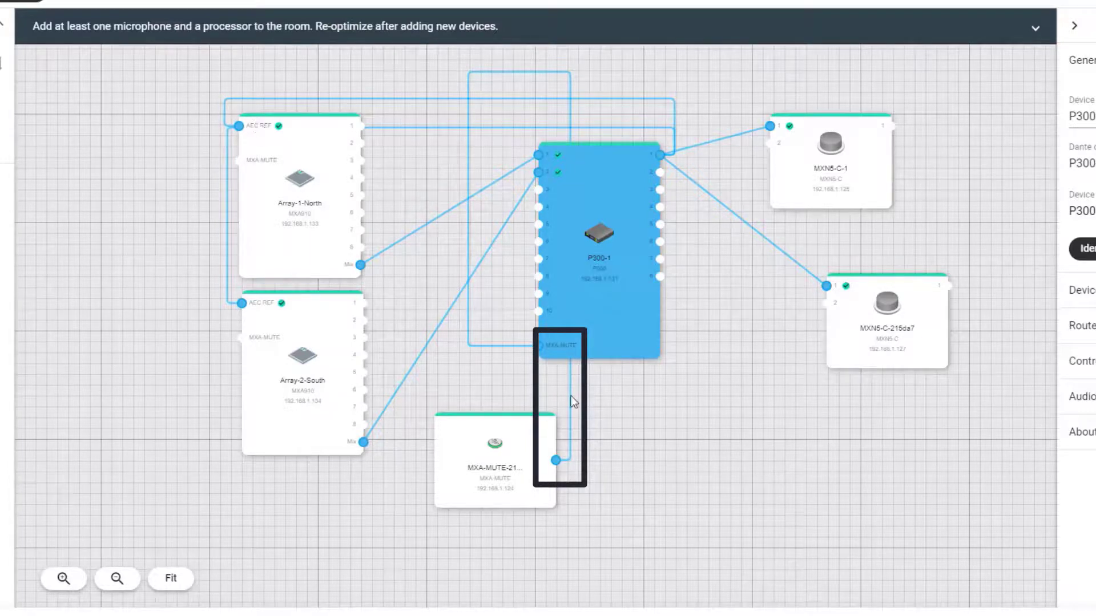
{"action": "mouse_move", "coordinate": [566, 369]}
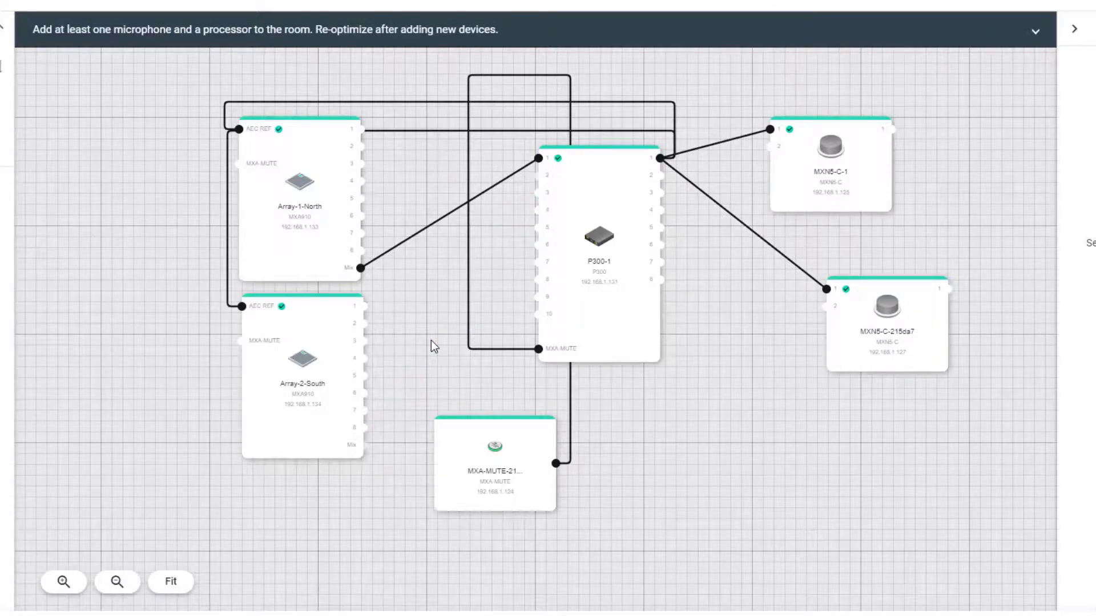
{"action": "mouse_move", "coordinate": [455, 347]}
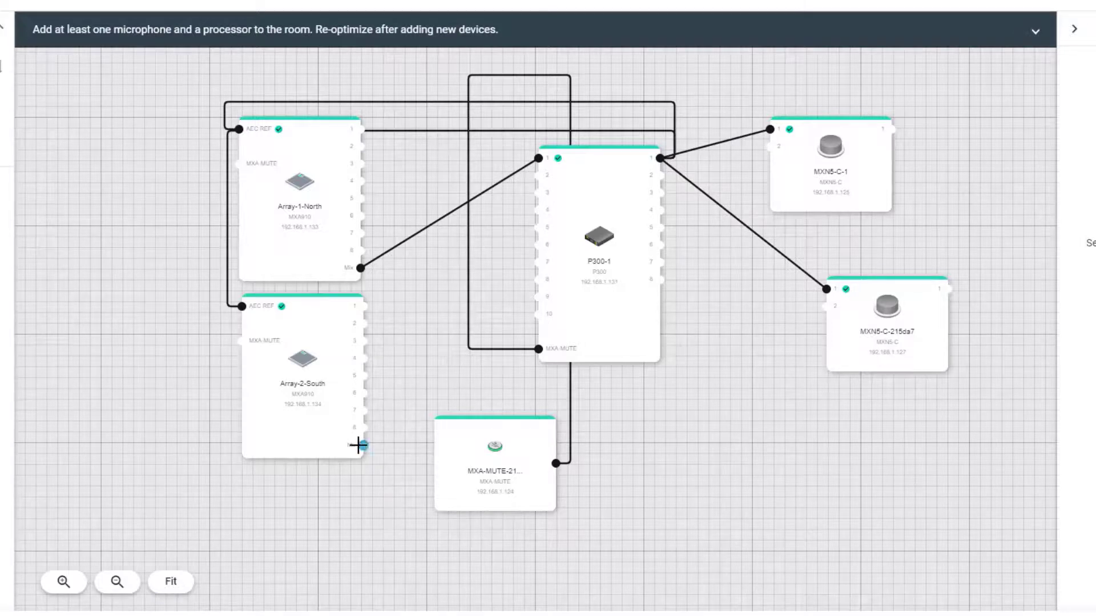
- Route Array-2-South's Mix output to input 2 of the P300-1 processor by hand
{"action": "left_click_drag", "start_coordinate": [359, 445], "coordinate": [545, 176]}
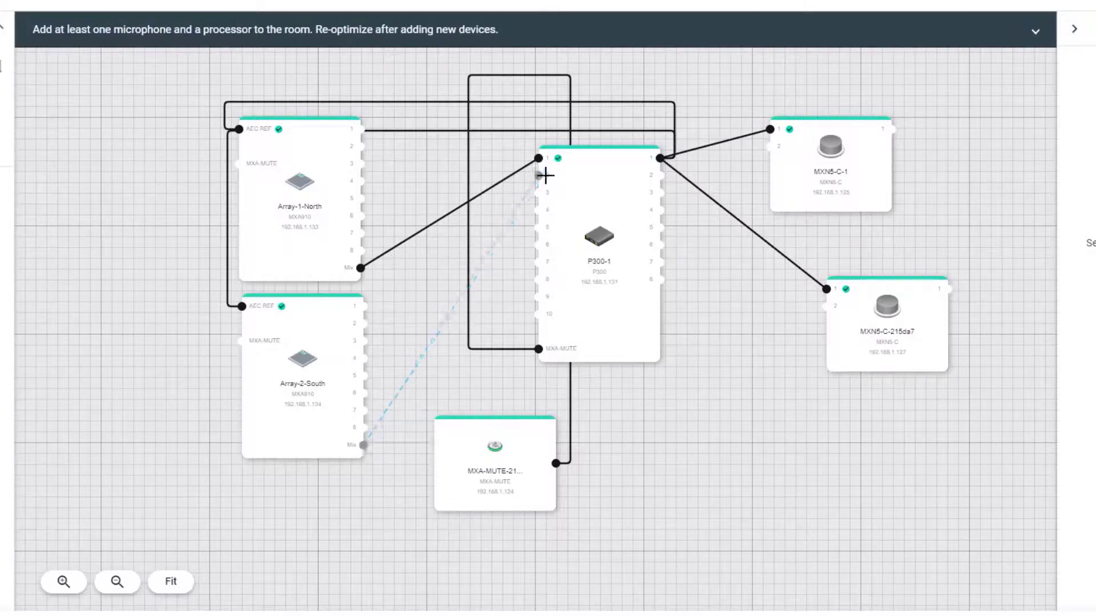
{"action": "left_click_drag", "start_coordinate": [359, 444], "coordinate": [543, 158]}
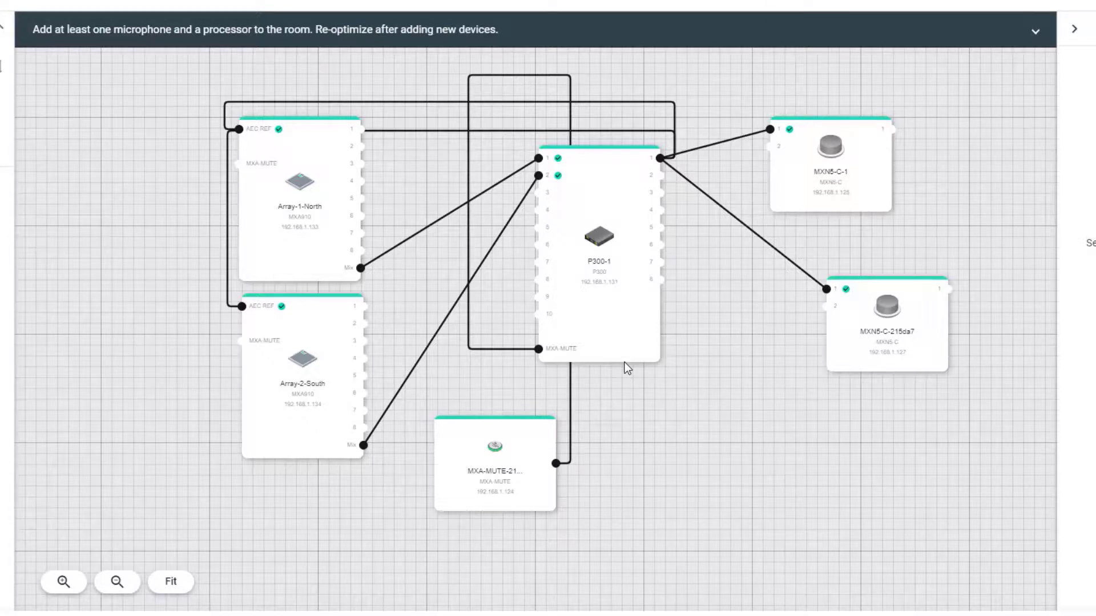
{"action": "mouse_move", "coordinate": [609, 340]}
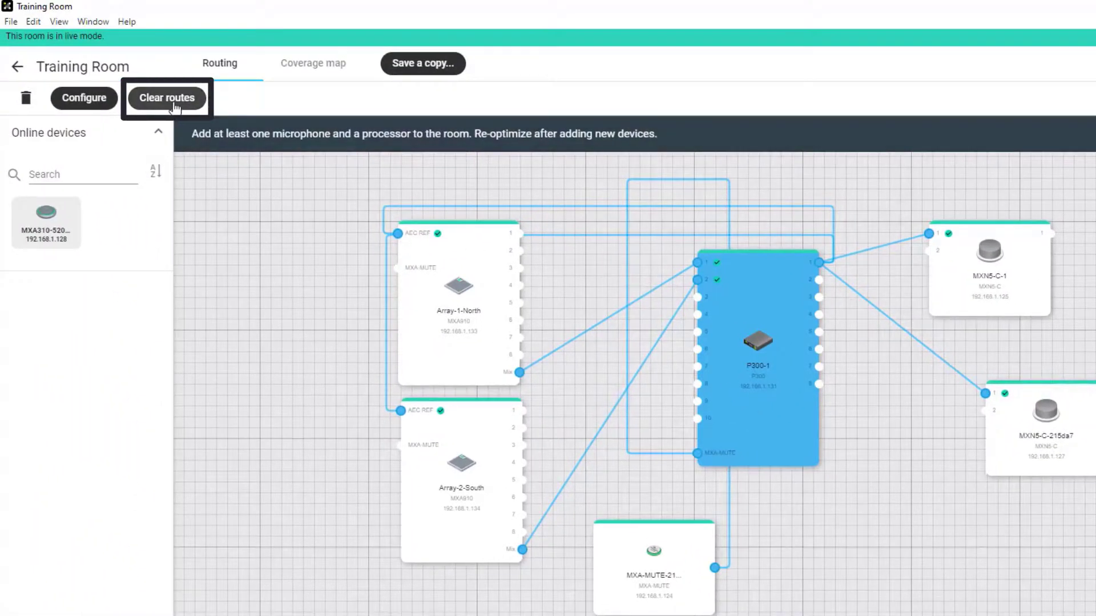
{"action": "mouse_move", "coordinate": [342, 378]}
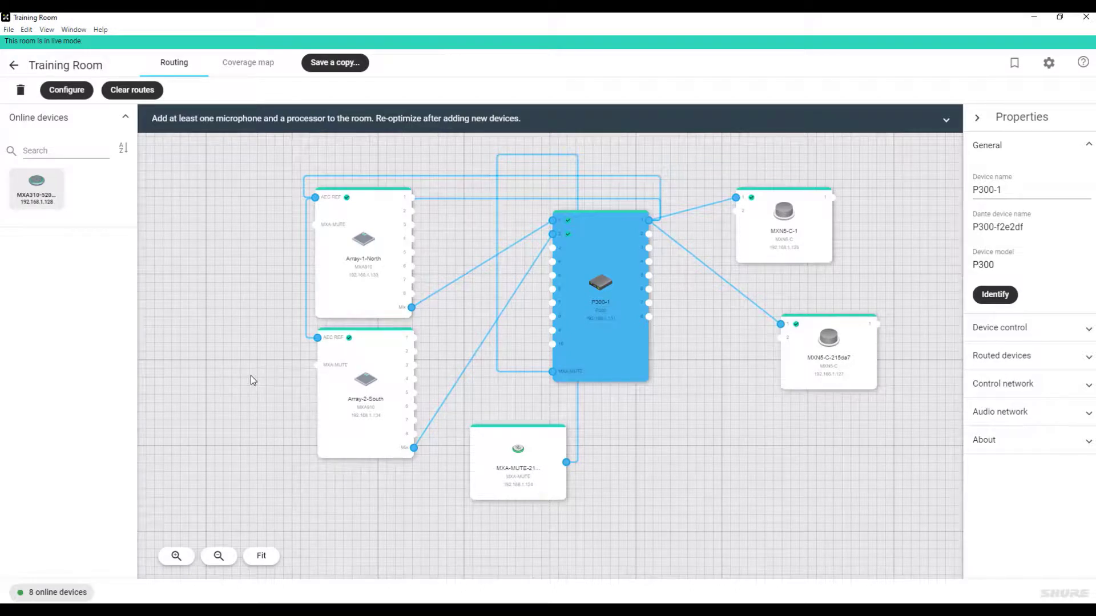
{"action": "mouse_move", "coordinate": [335, 282]}
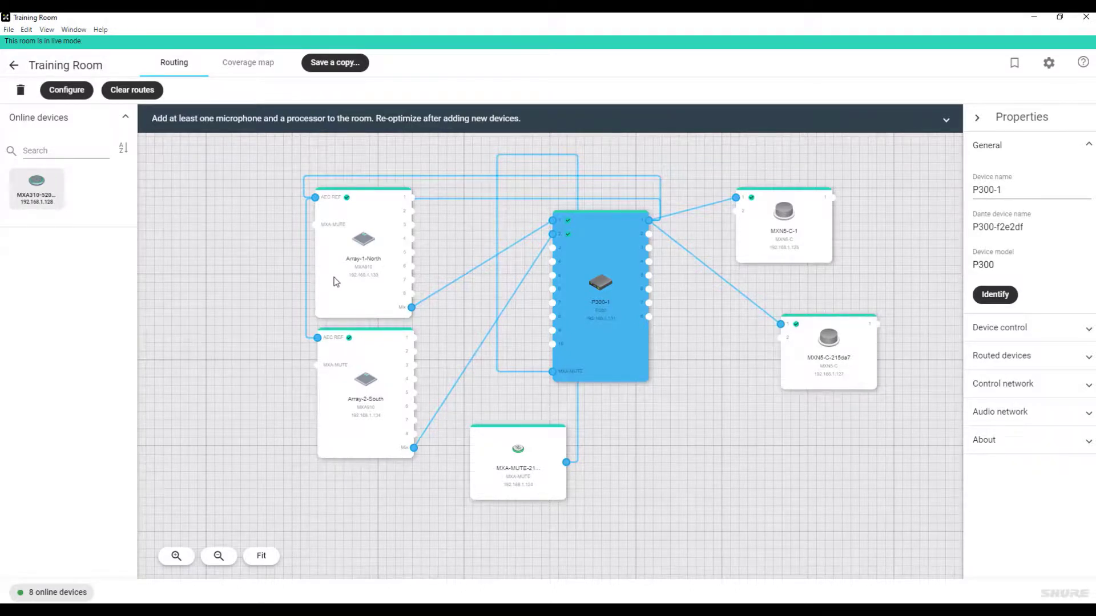
- Select the Array-1-North block to show its MXA910 device properties
{"action": "left_click", "coordinate": [363, 251]}
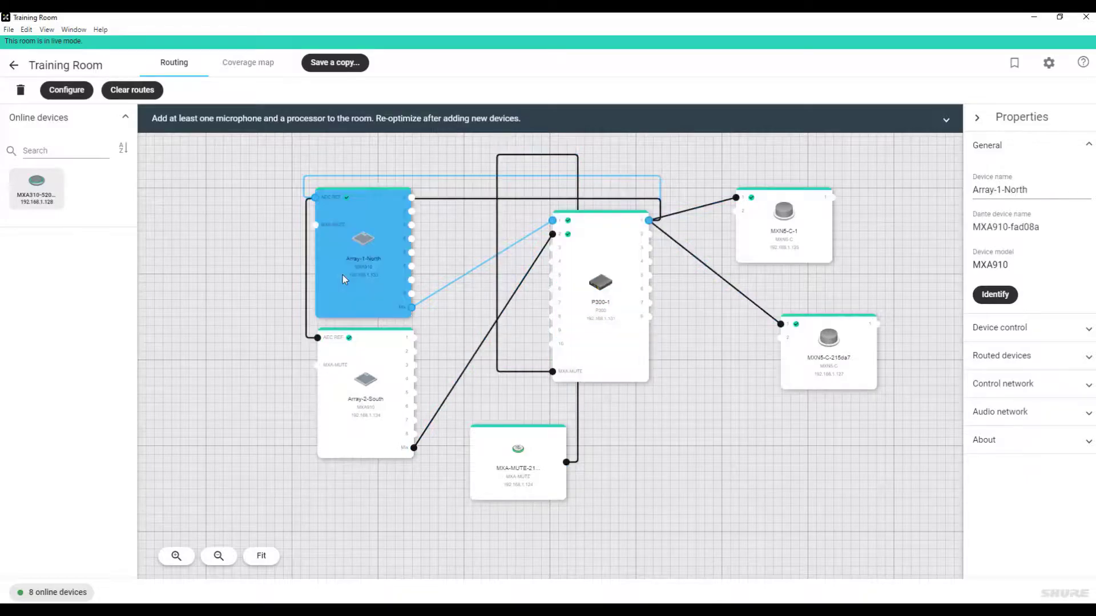
- Open Array-1-North's Channels device page with gain and mute settings
{"action": "double_click", "coordinate": [363, 258]}
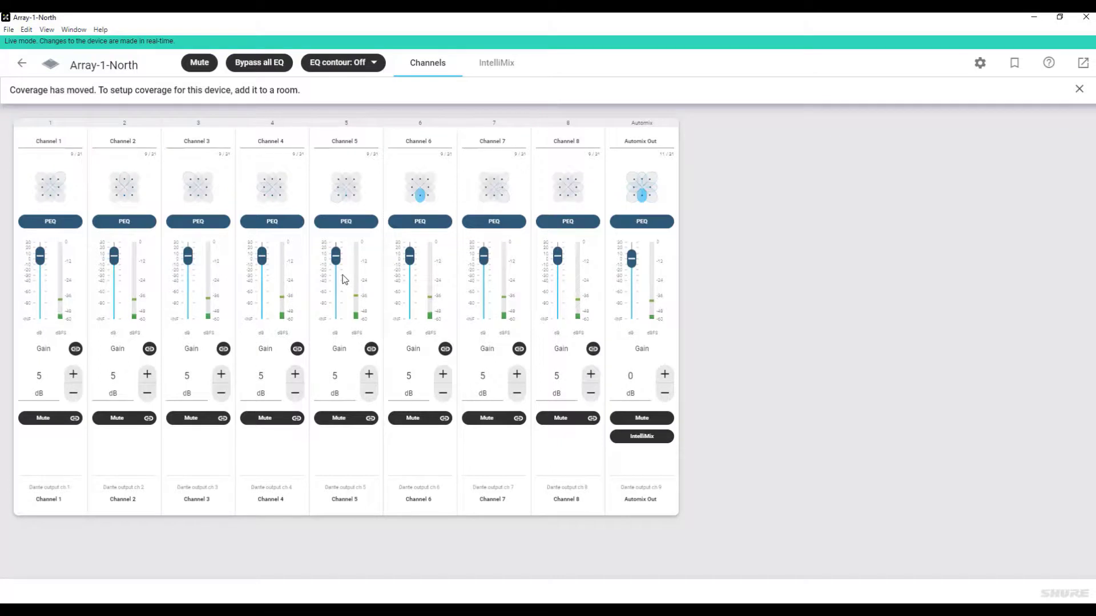
{"action": "mouse_move", "coordinate": [452, 275]}
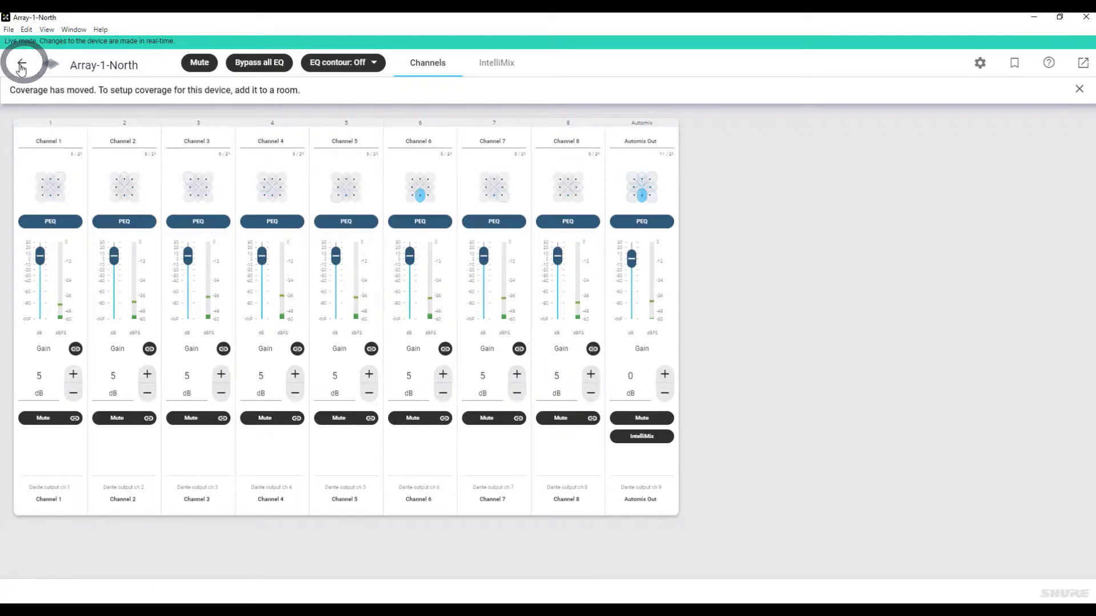
- Go back from the device page through Training Room to the Chicago HQ2 rooms list
{"action": "left_click", "coordinate": [21, 62]}
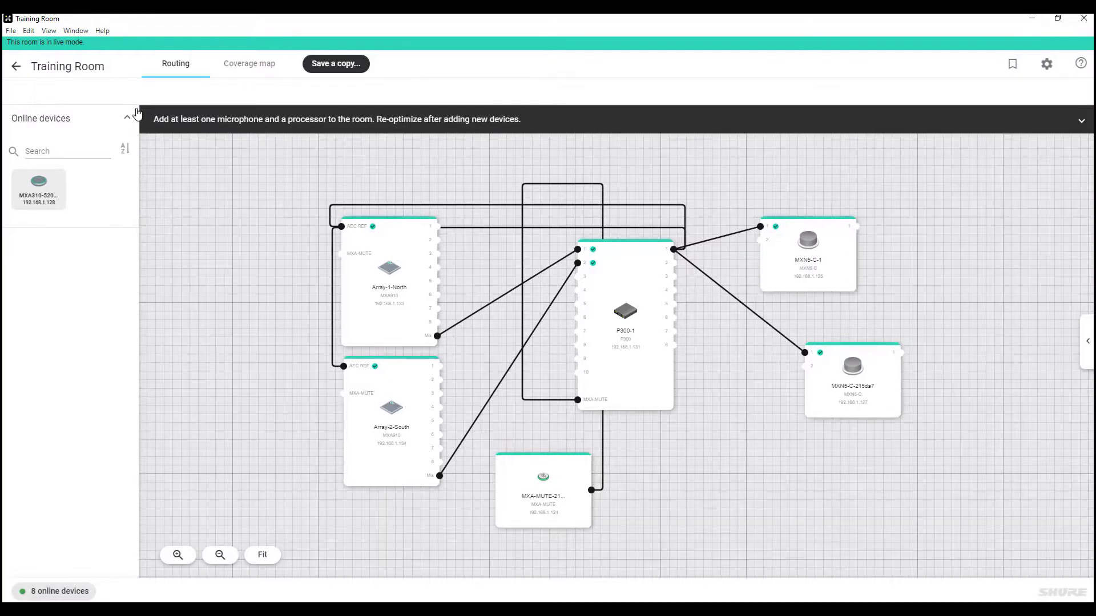
{"action": "left_click", "coordinate": [15, 67]}
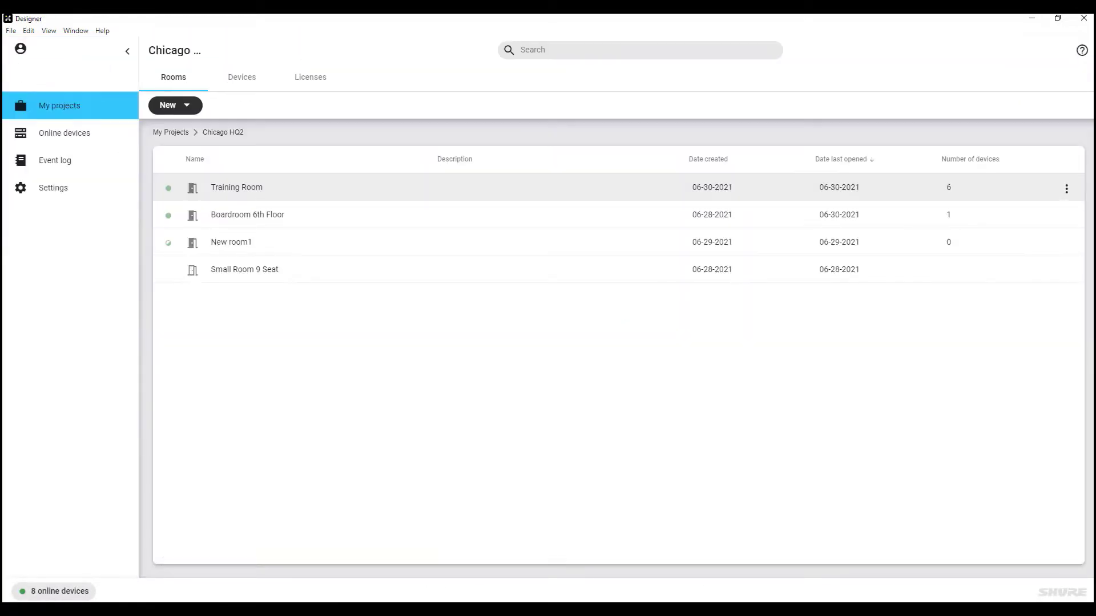
- Select Training Room and show its Move, Duplicate, Save a copy, Rename, Delete menu
{"action": "left_click", "coordinate": [235, 186]}
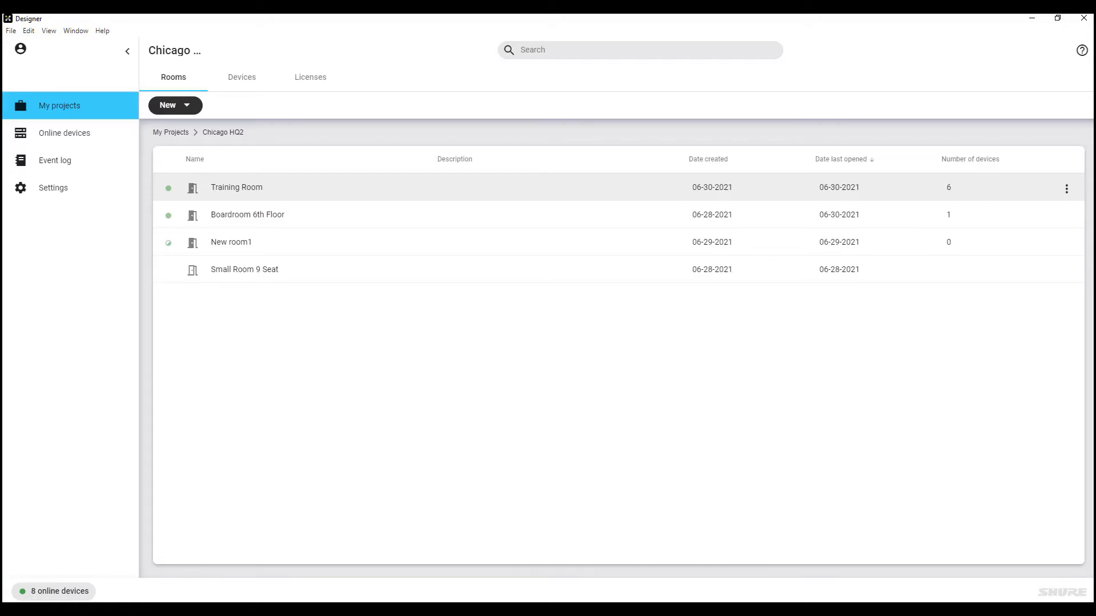
{"action": "mouse_move", "coordinate": [1066, 189]}
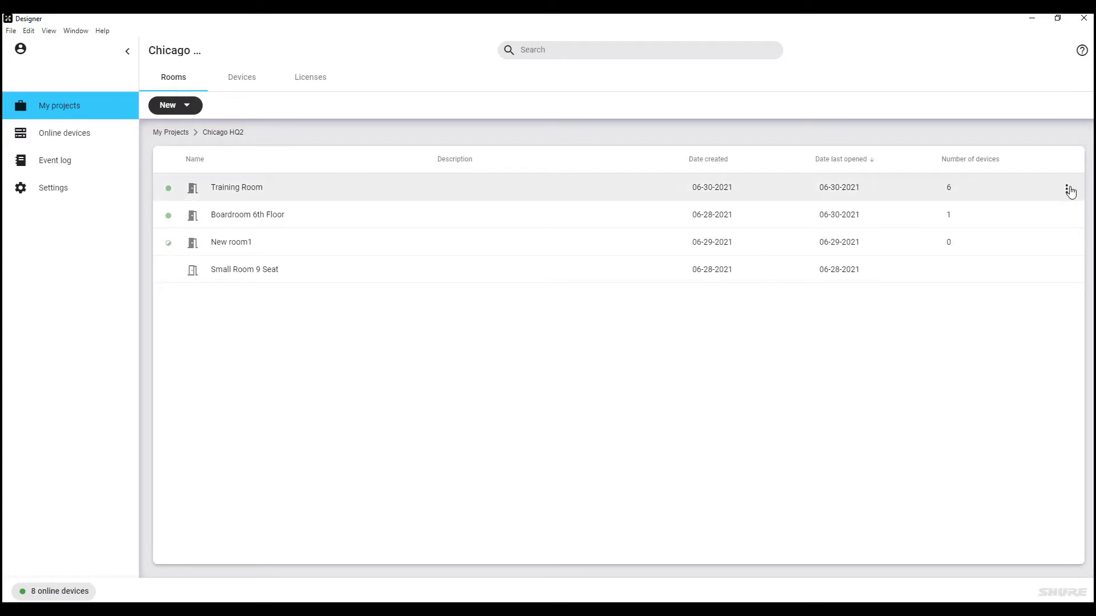
{"action": "left_click", "coordinate": [1070, 190]}
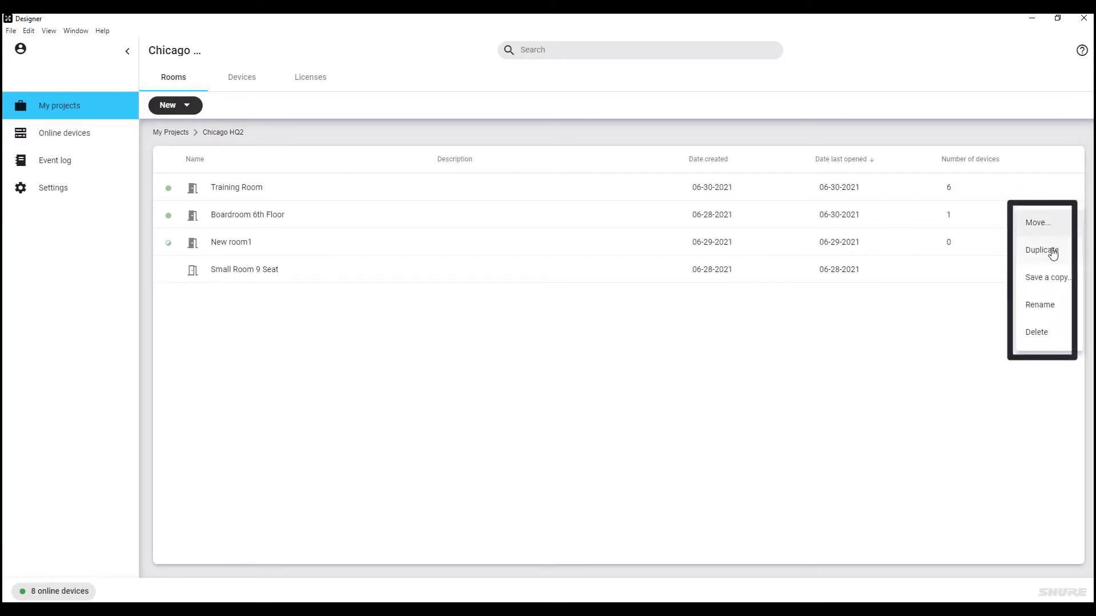